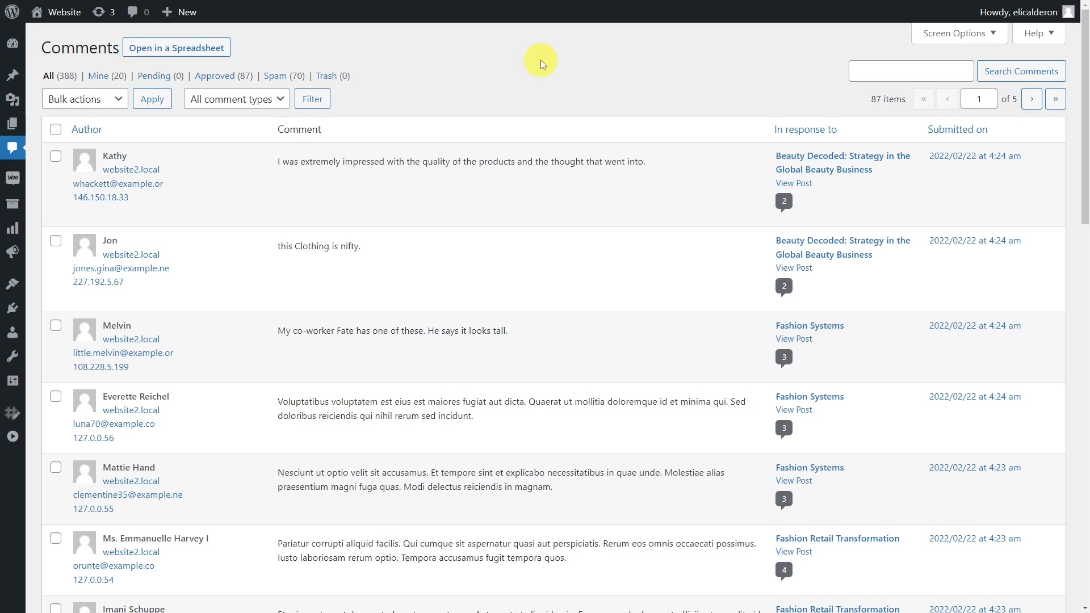
Load the WordPress comments into the Sheet Editor spreadsheet view.
left_click(176, 48)
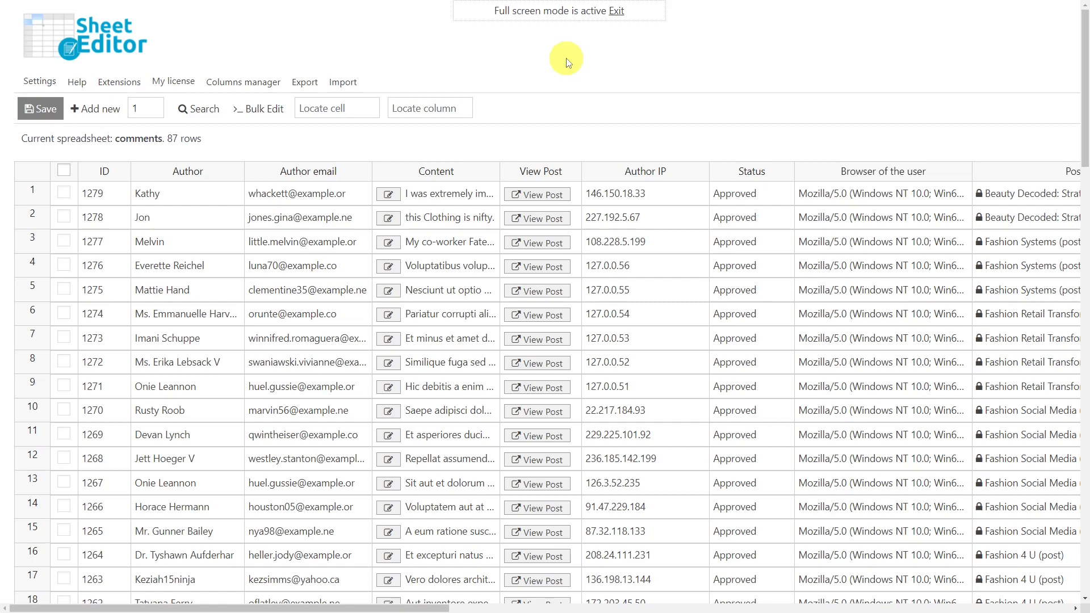
mouse_move(356, 82)
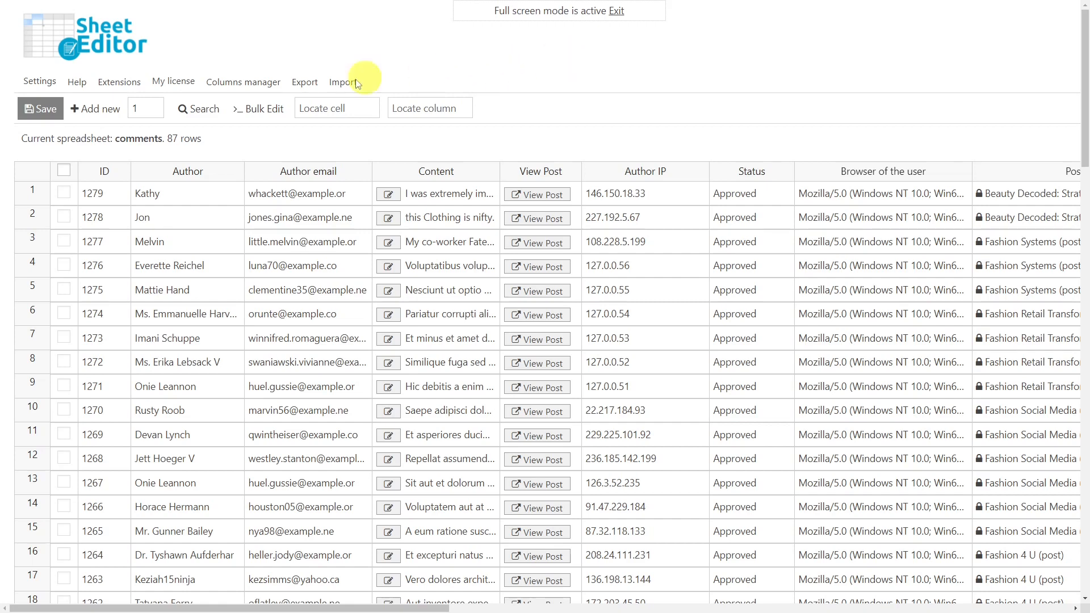
Filter the comment sheet to Post type 'Posts (post)', leaving 20 rows.
left_click(198, 109)
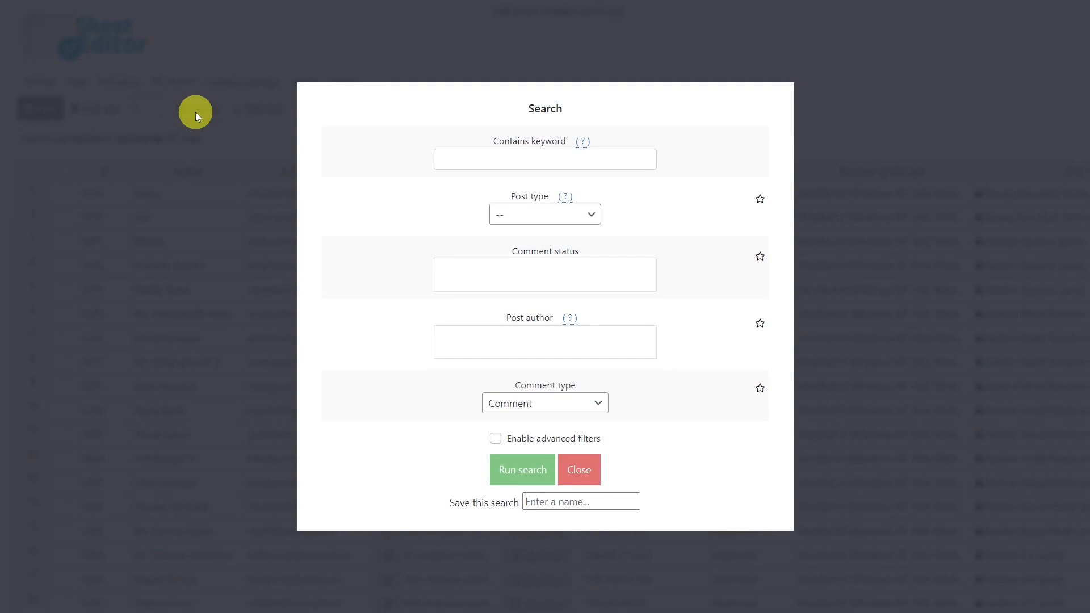
left_click(543, 214)
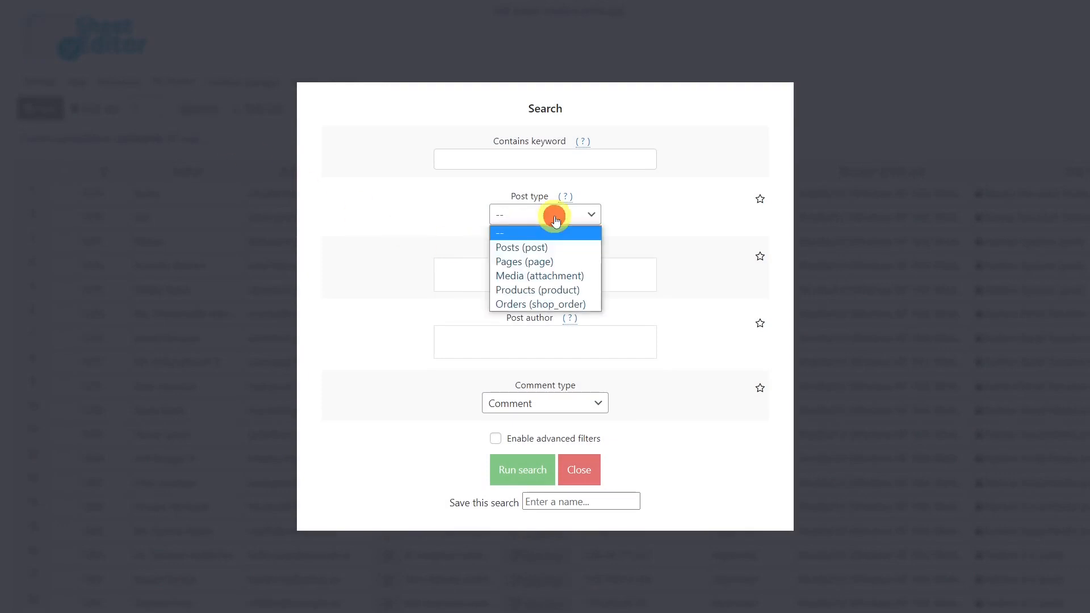
left_click(521, 247)
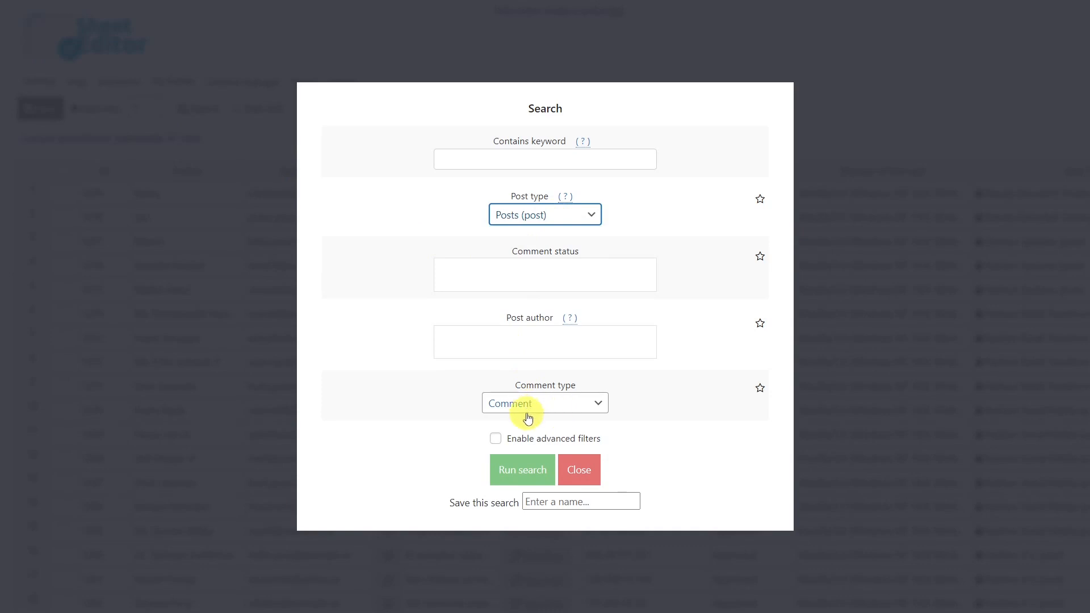
left_click(522, 469)
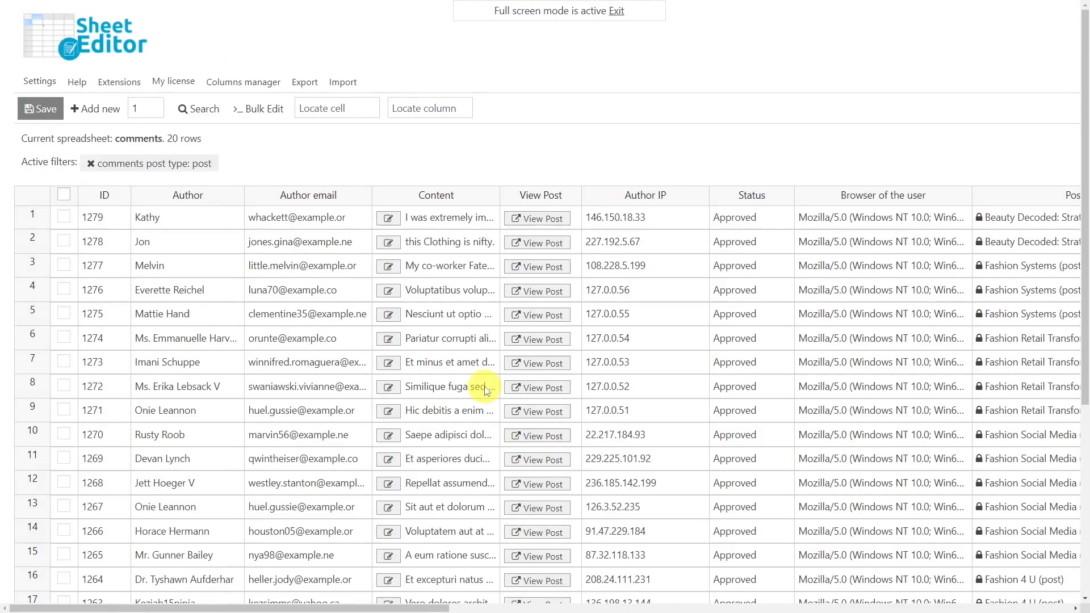
Export the 20 filtered comments as CSV with all active columns, formatted for Google Sheets.
left_click(304, 81)
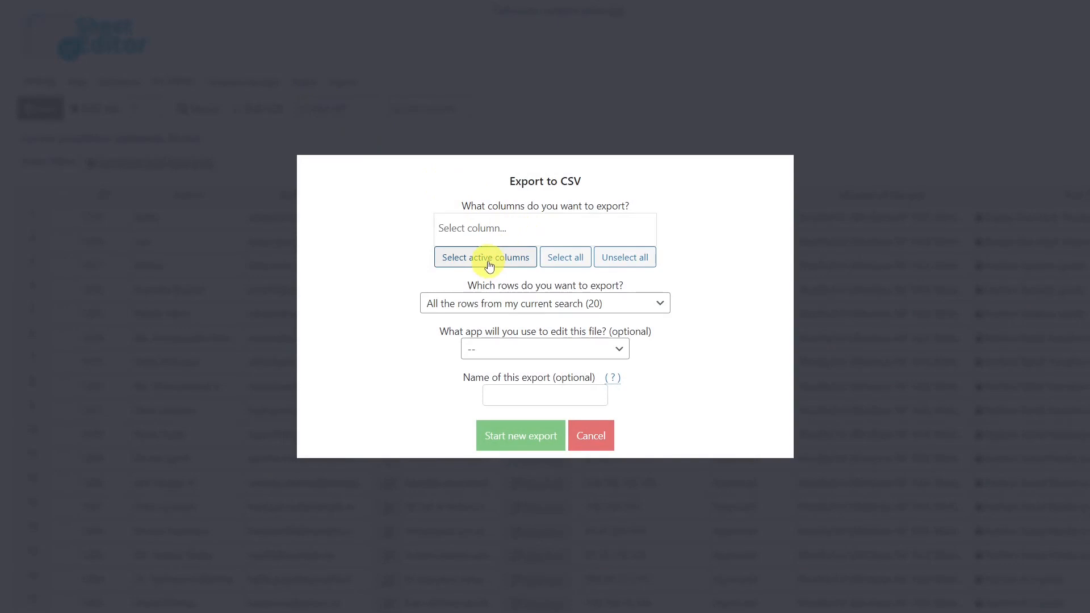
left_click(485, 256)
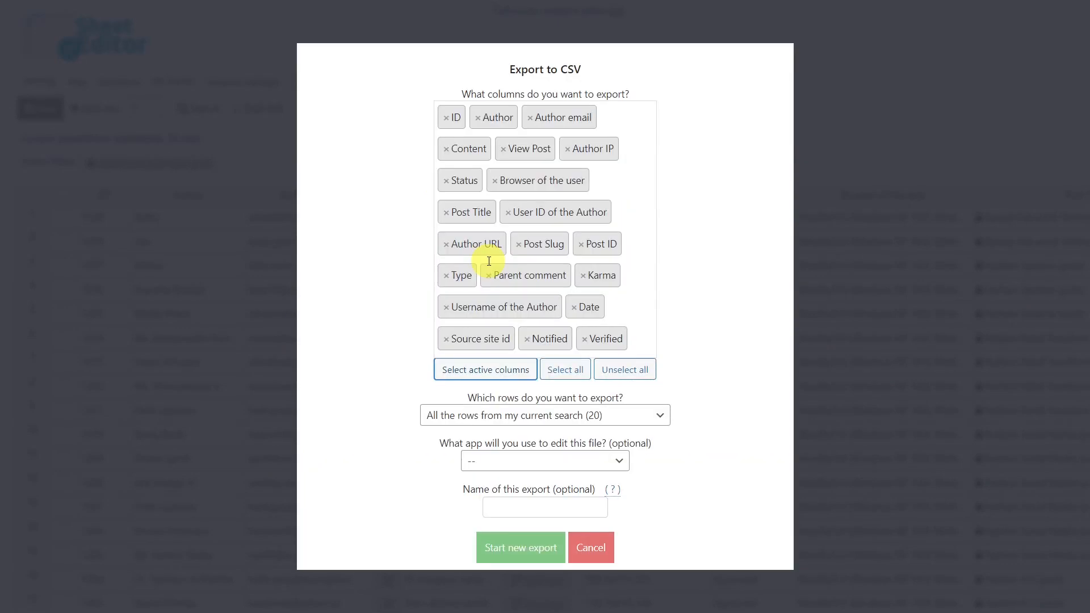
mouse_move(562, 426)
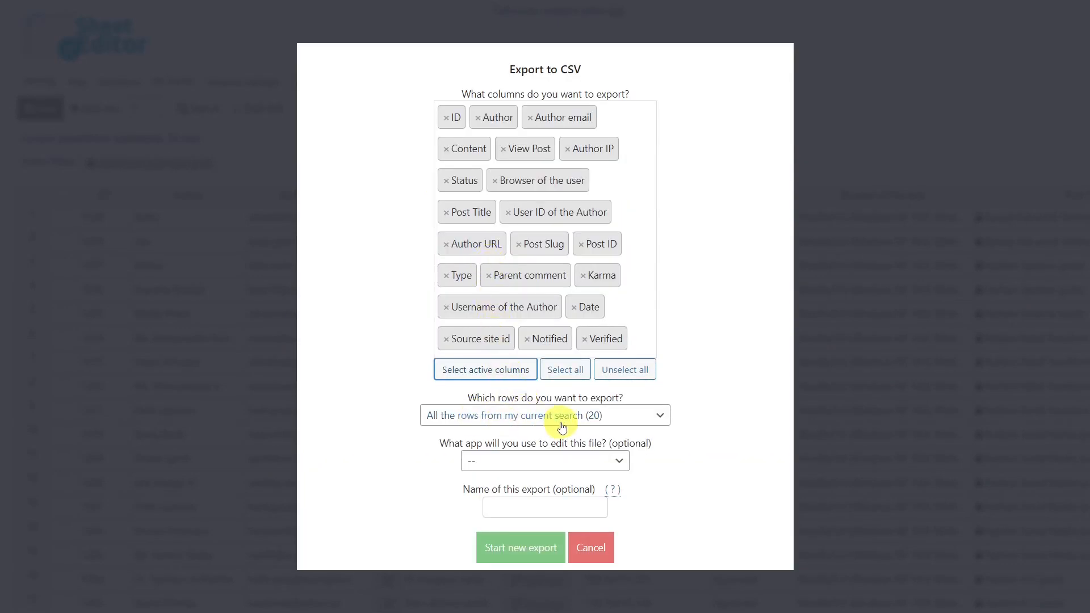
mouse_move(540, 464)
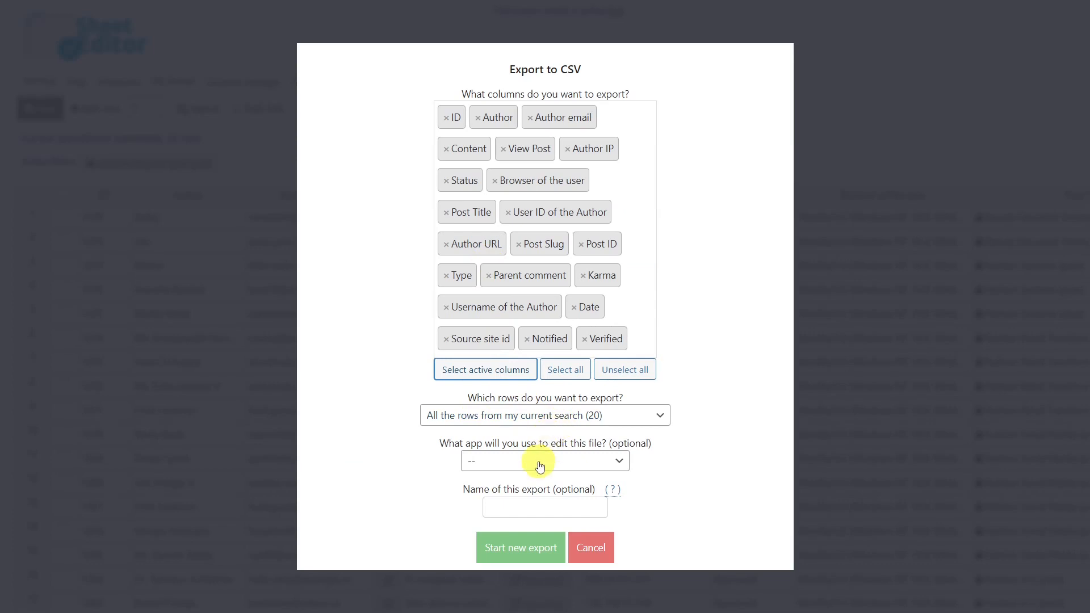
left_click(544, 459)
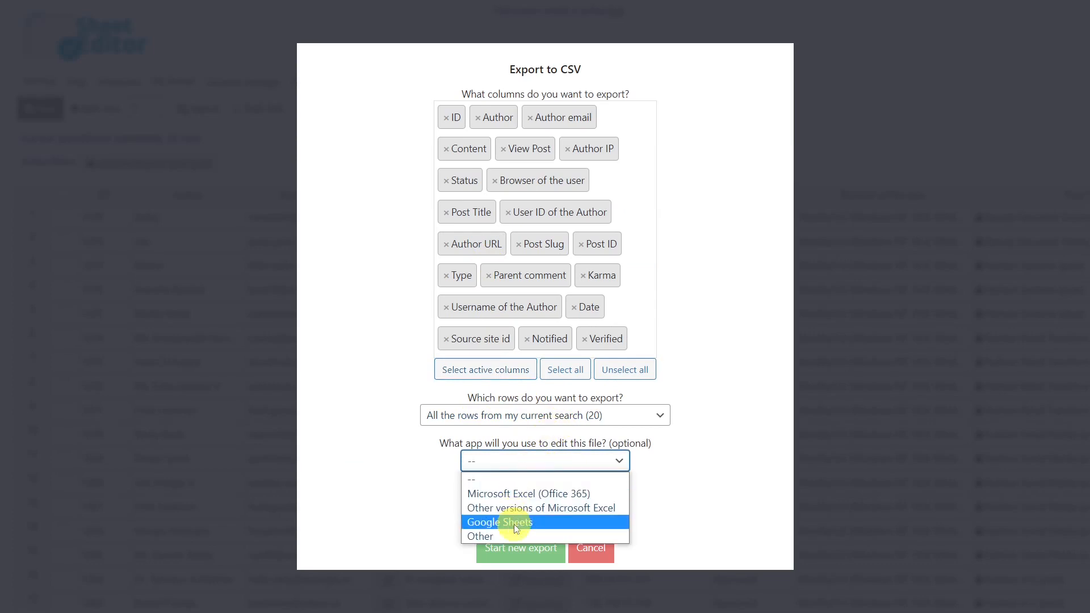
left_click(499, 522)
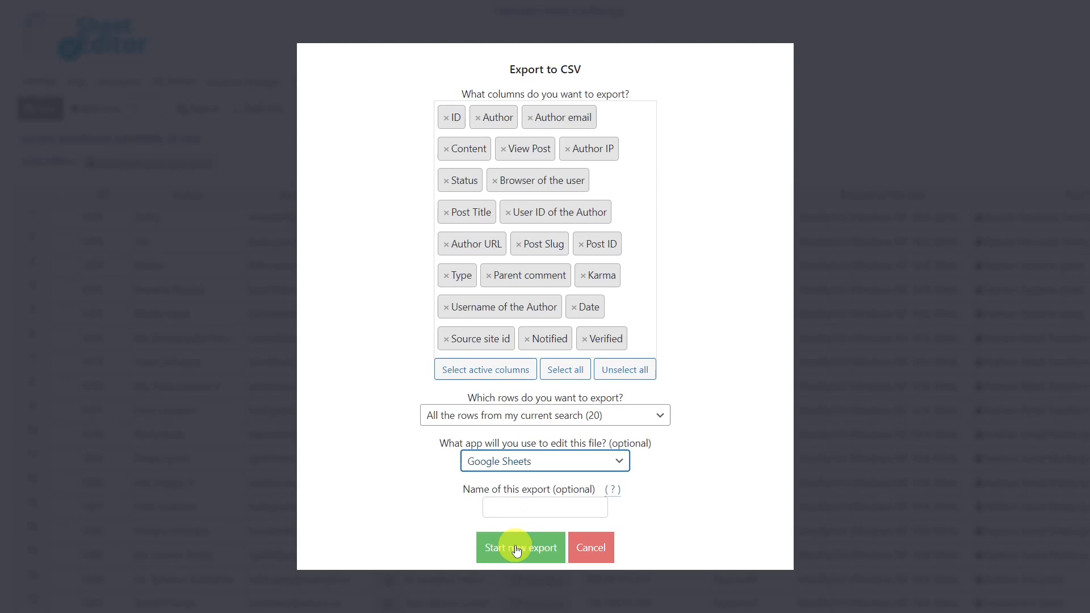
left_click(519, 547)
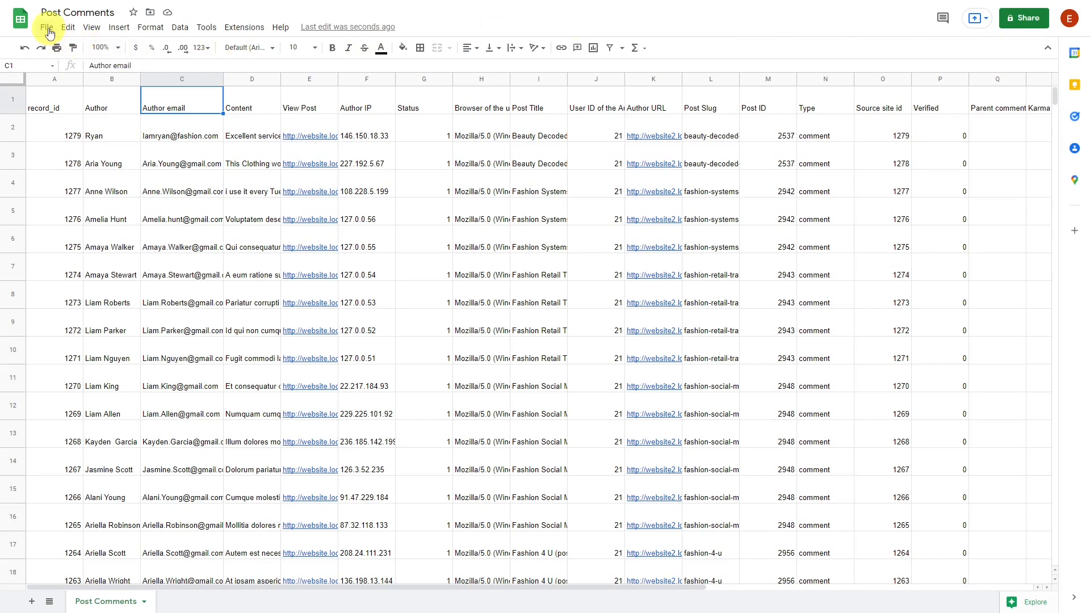
Download the edited Post Comments sheet as a comma-separated values (.csv) file.
left_click(45, 26)
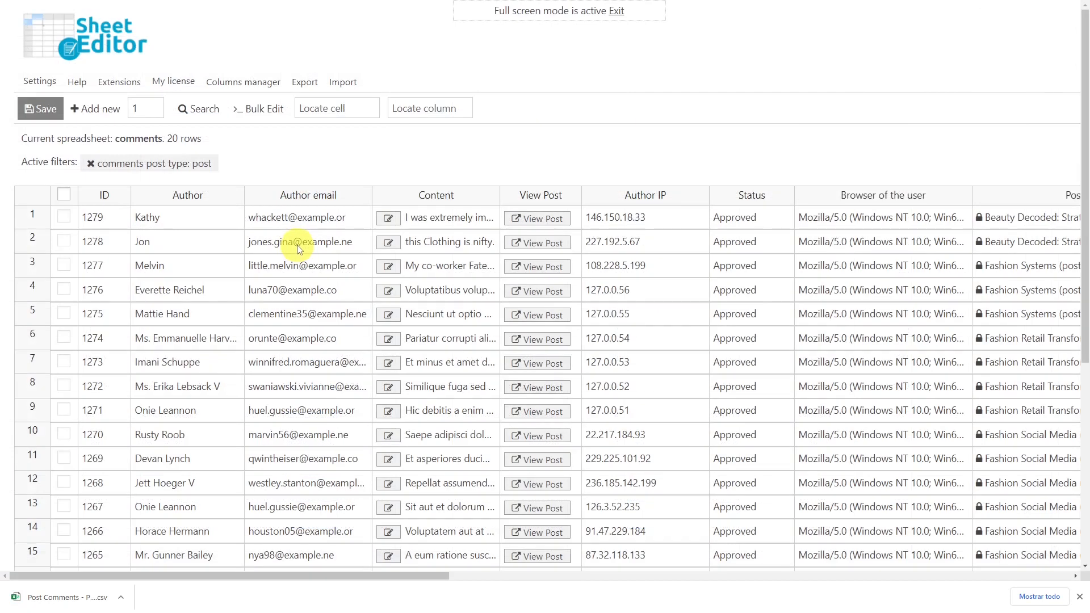
Start an import using the downloaded CSV file from this computer as the source.
left_click(343, 81)
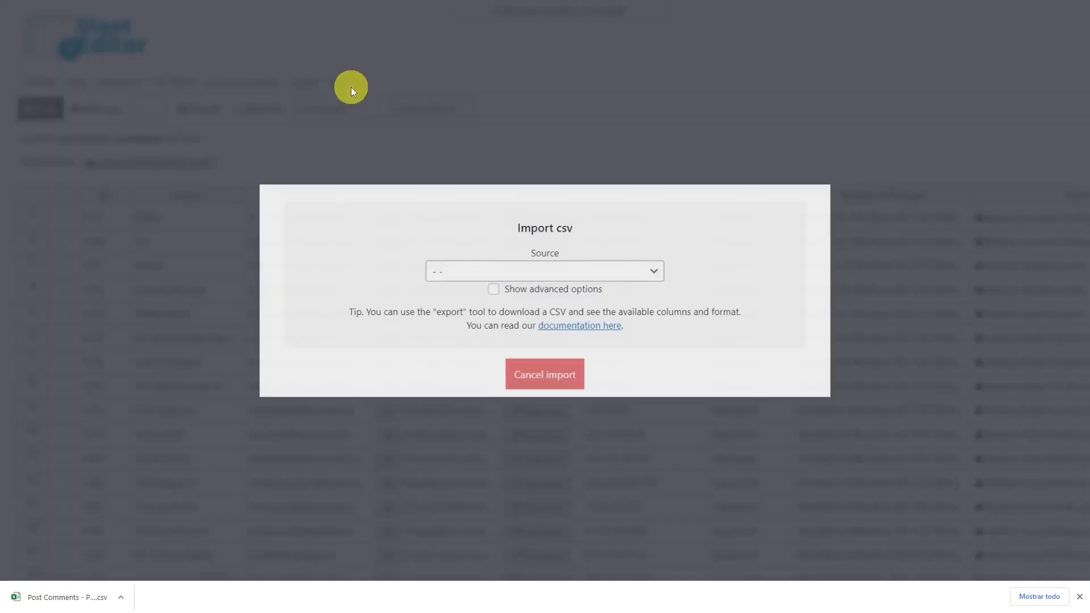
left_click(544, 270)
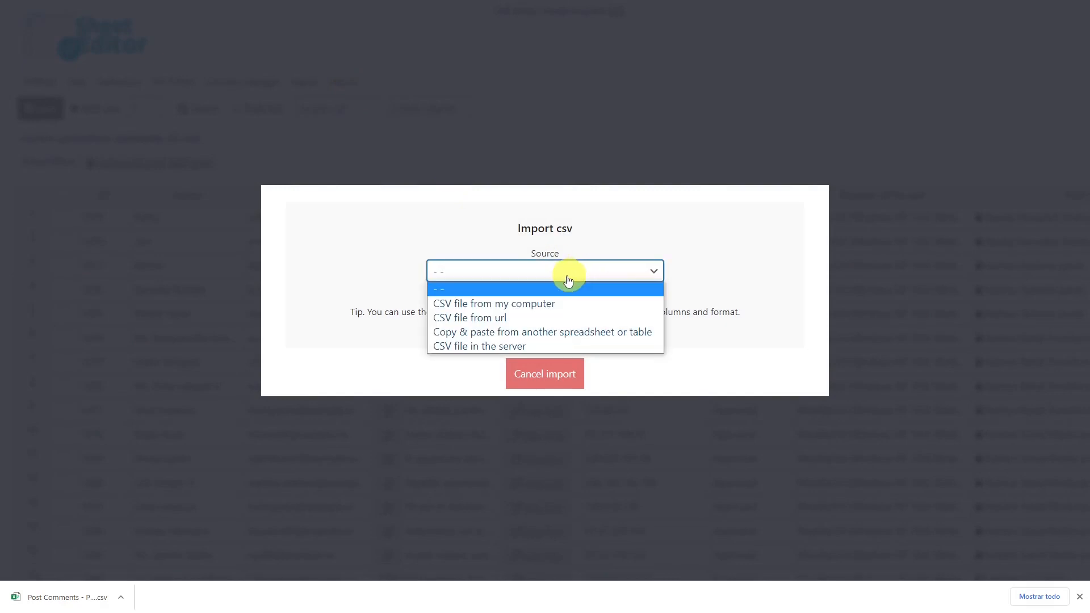
left_click(494, 303)
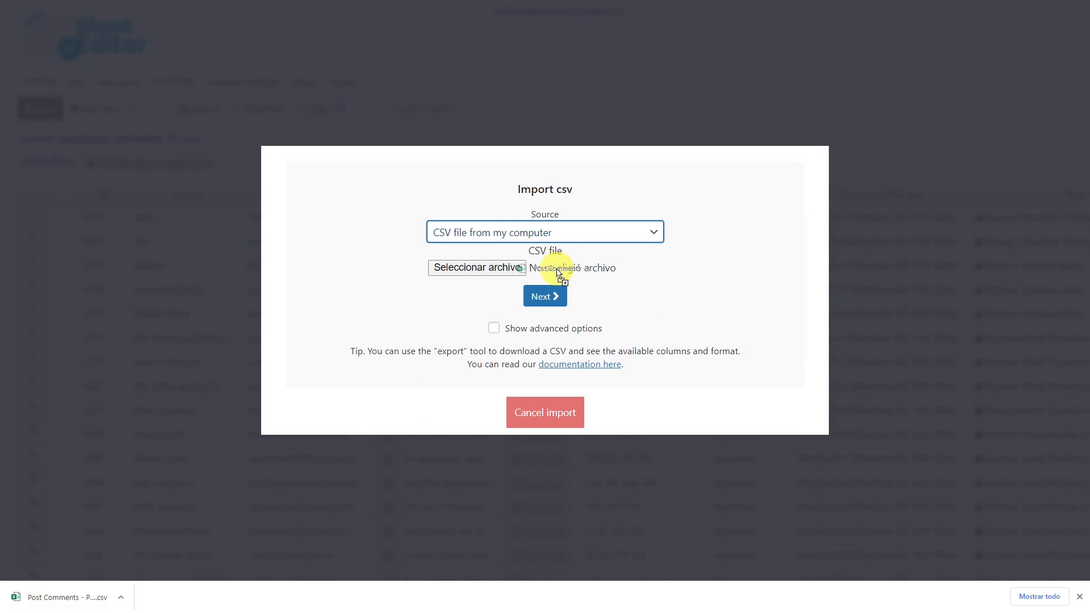
left_click(545, 296)
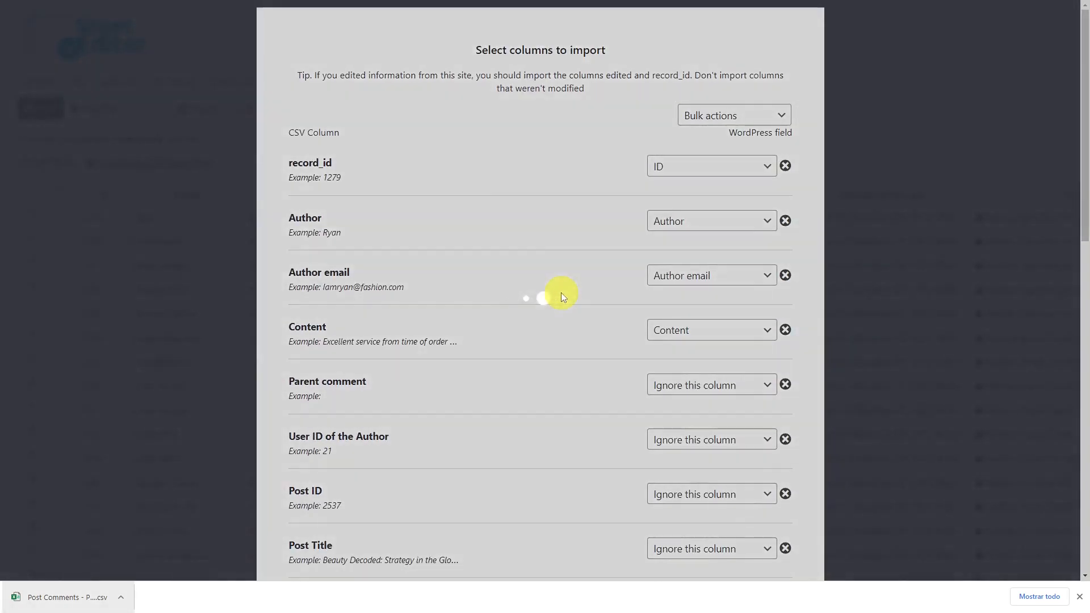
left_click(708, 385)
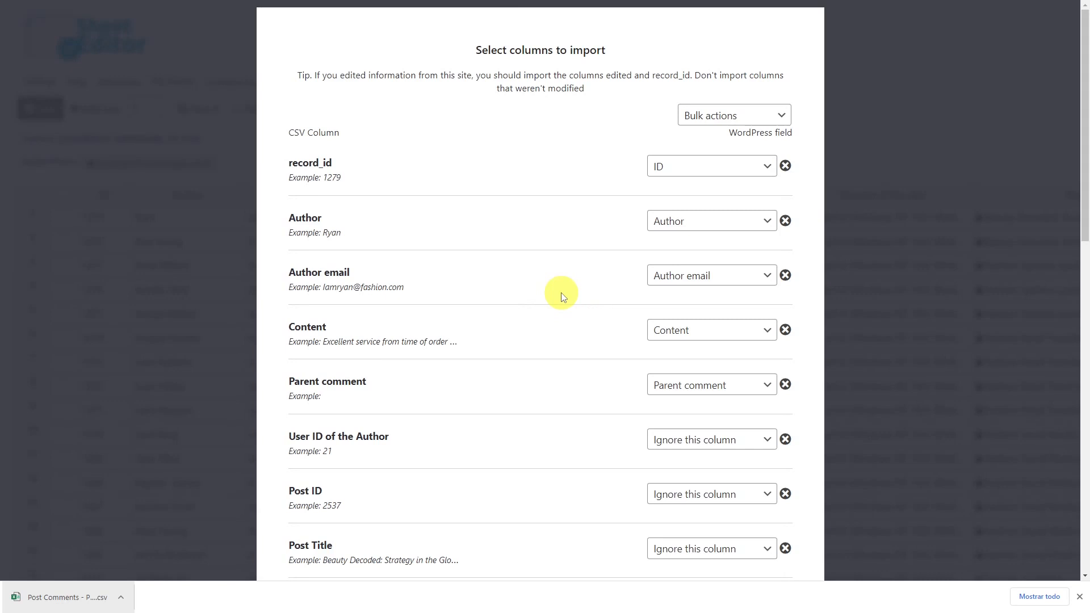
Review the CSV-to-comment column mapping and confirm it.
scroll("down", 3)
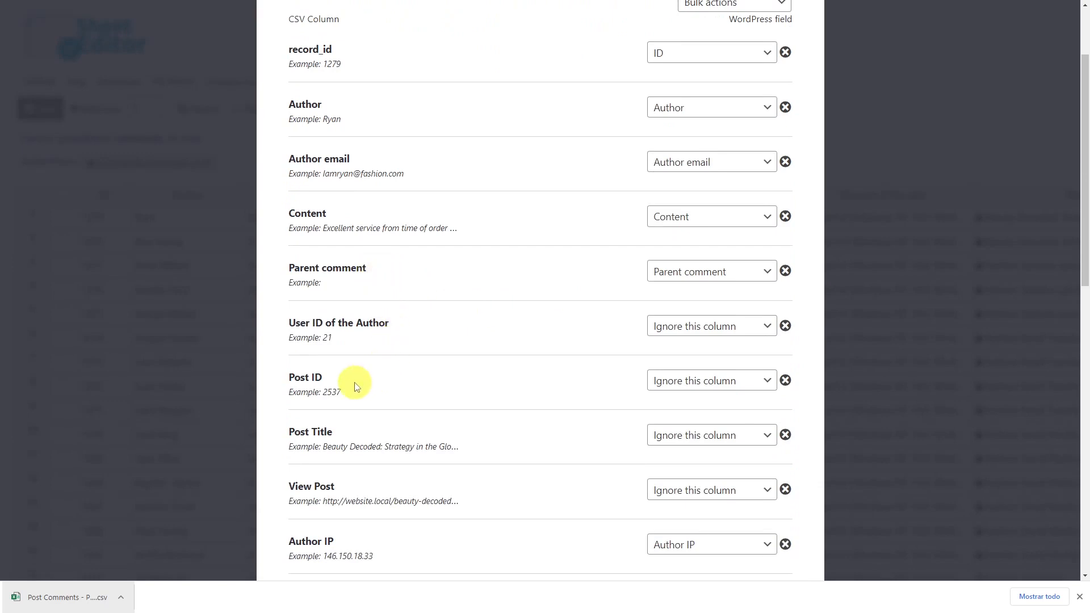
mouse_move(360, 492)
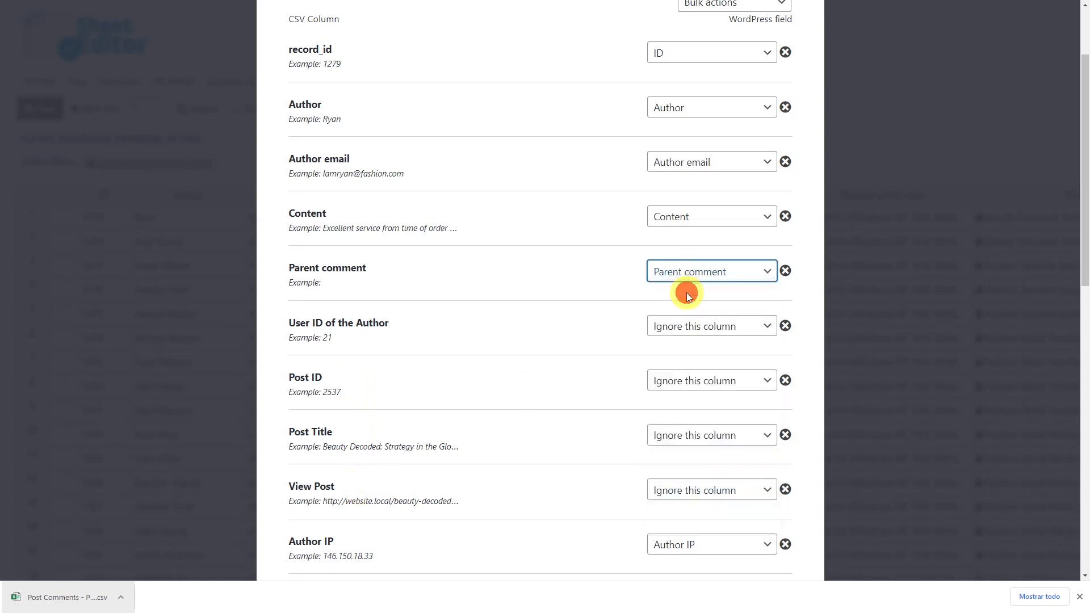
scroll("down", 3)
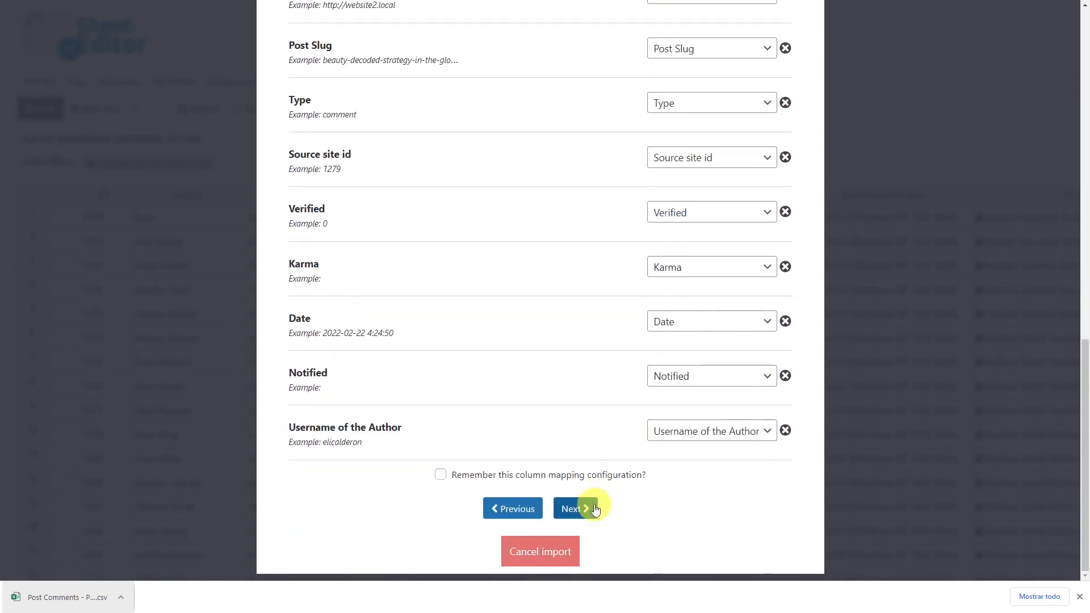
left_click(573, 508)
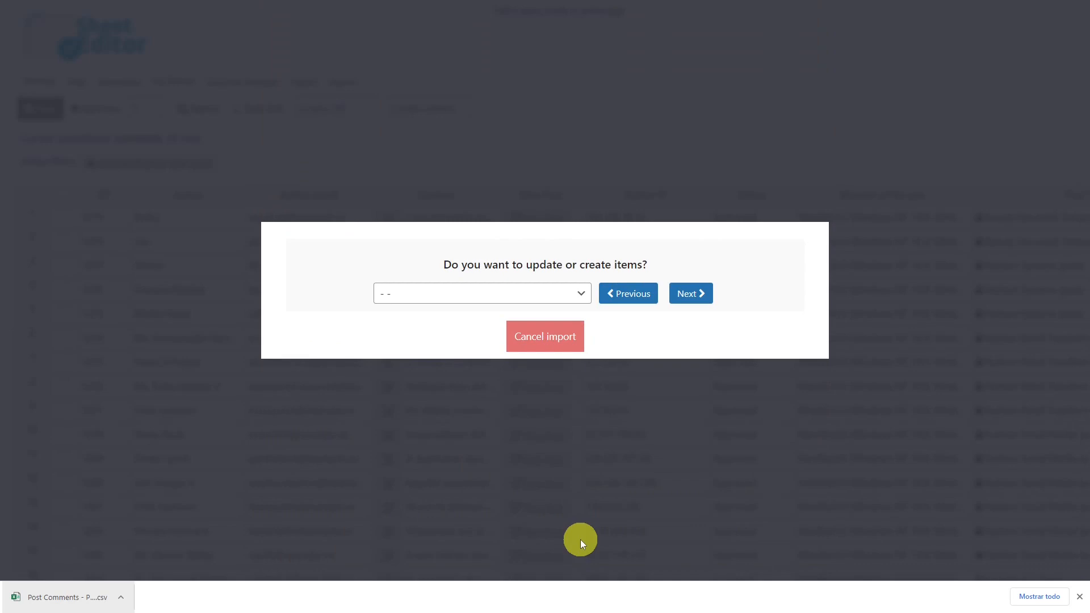
Set the import to update existing comments, matching CSV record_id to WordPress ID.
left_click(481, 293)
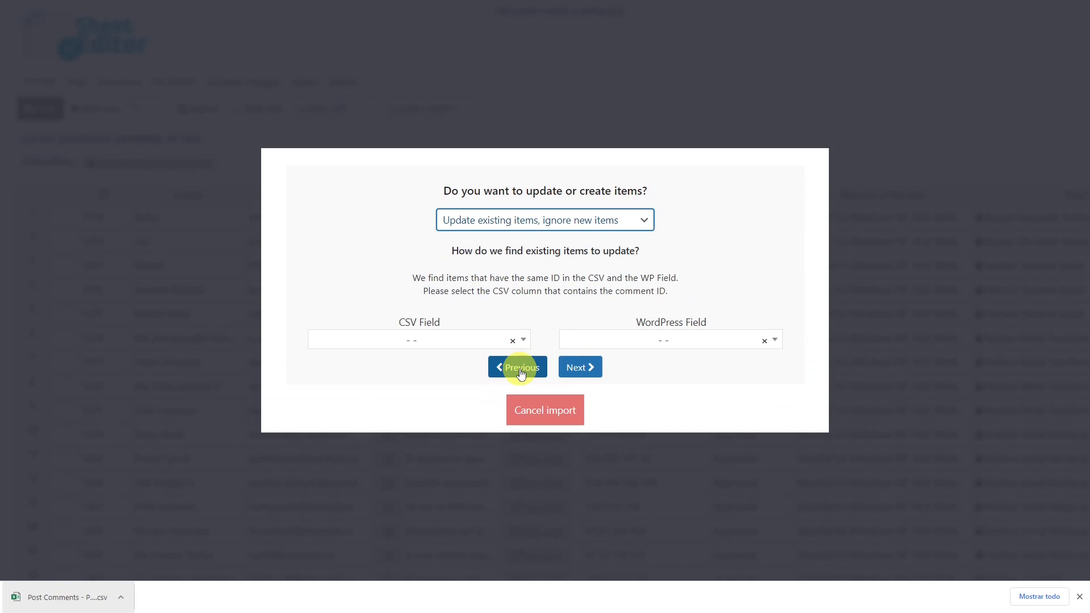
mouse_move(484, 328)
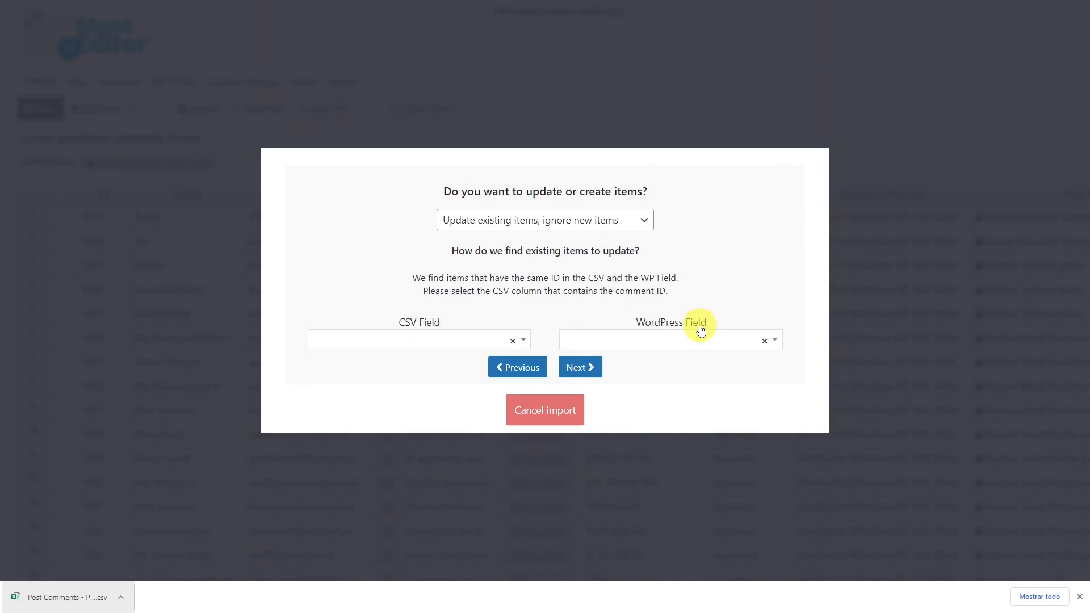
mouse_move(600, 334)
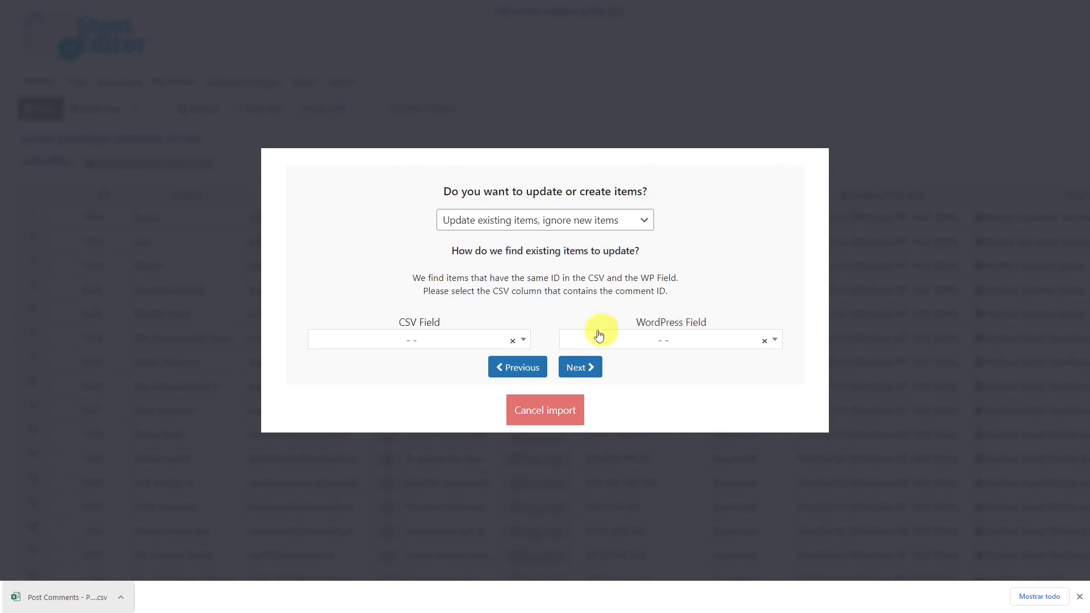
left_click(417, 340)
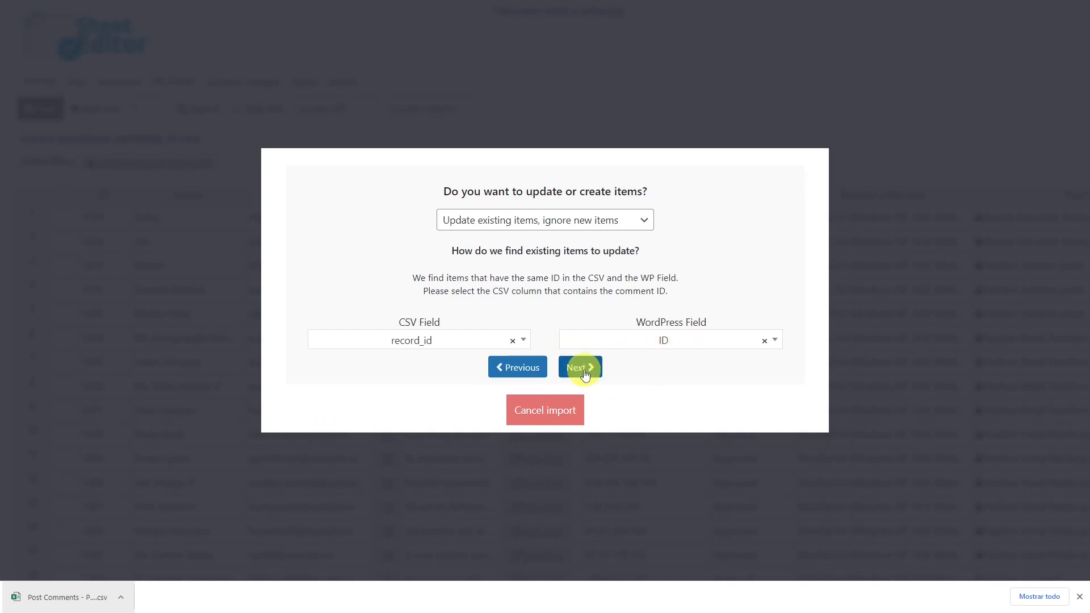
left_click(577, 367)
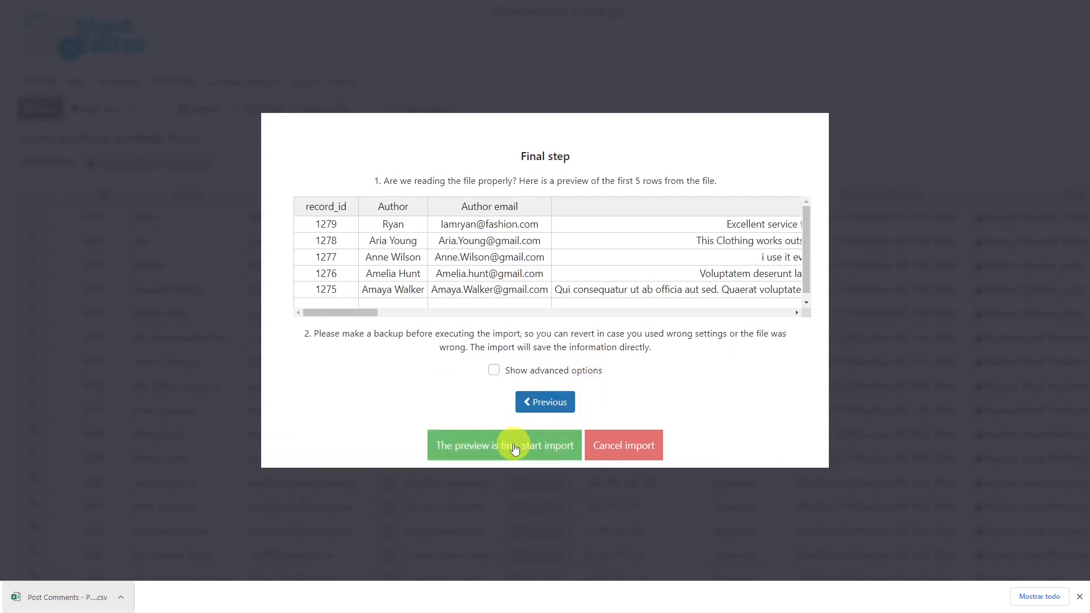
Run the import, updating all 20 comments, and close the finished summary.
left_click(504, 445)
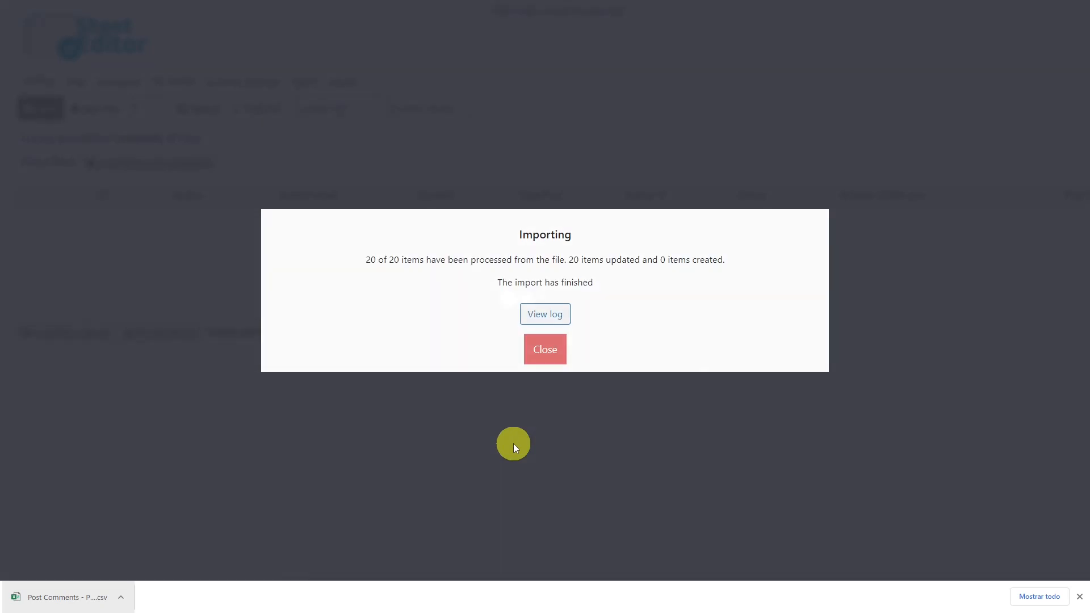
left_click(545, 349)
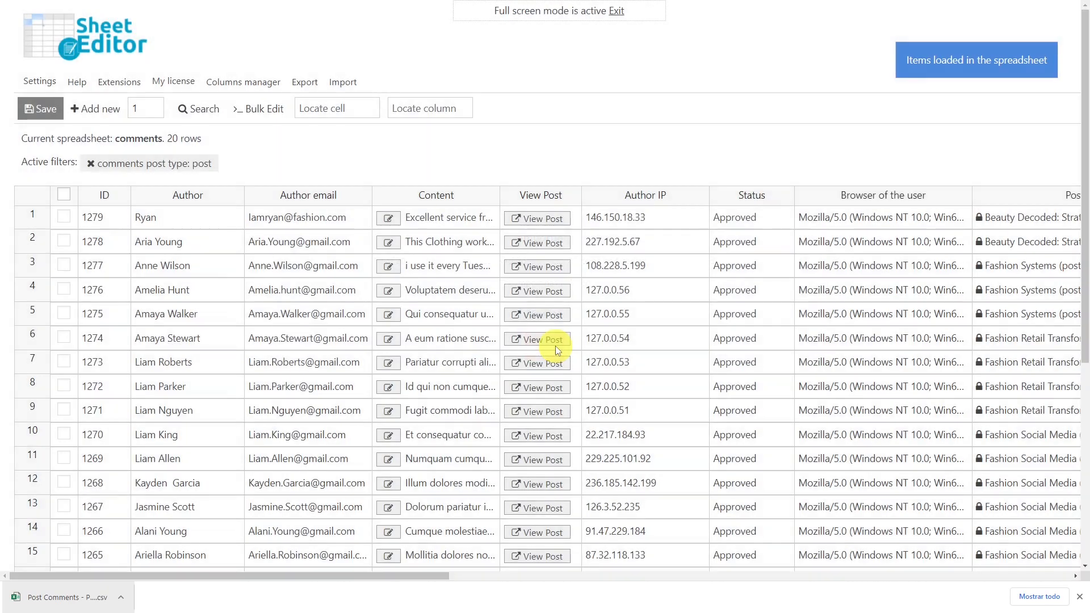